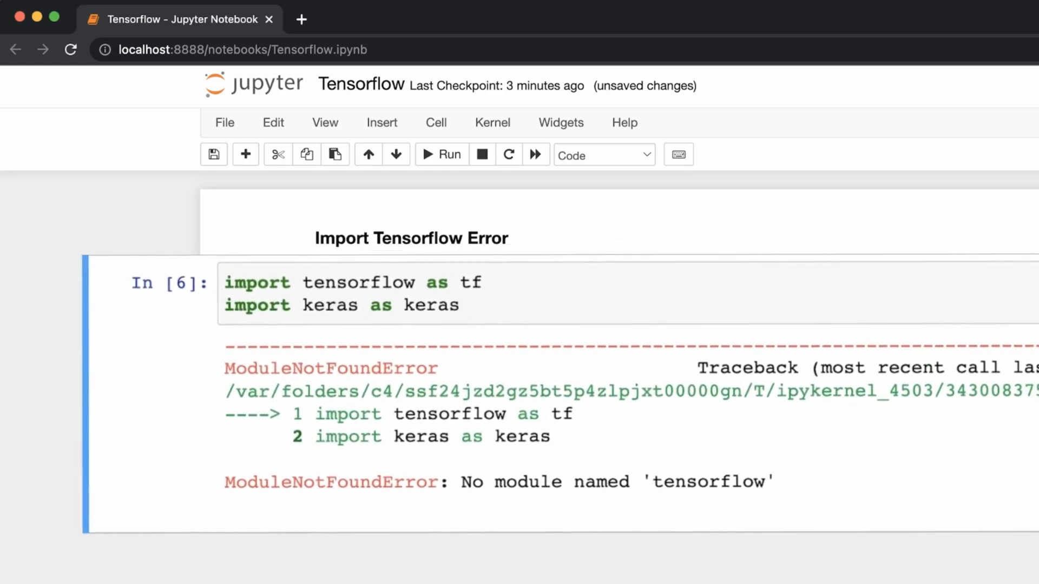
# Step: Run 'conda create --name testenv' and confirm the Proceed prompt with y
pyautogui.scroll(3)
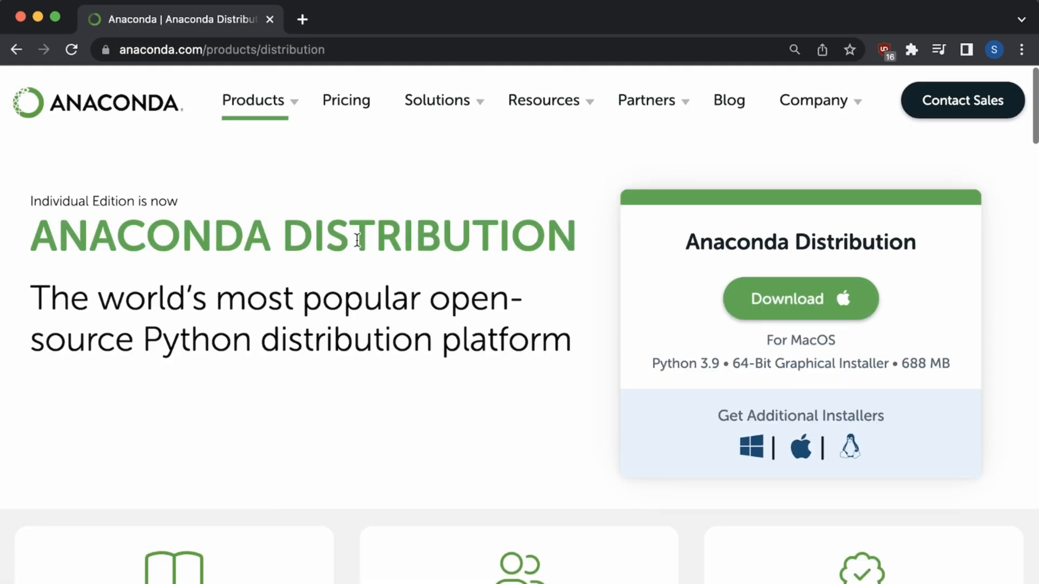
pyautogui.moveTo(235, 212)
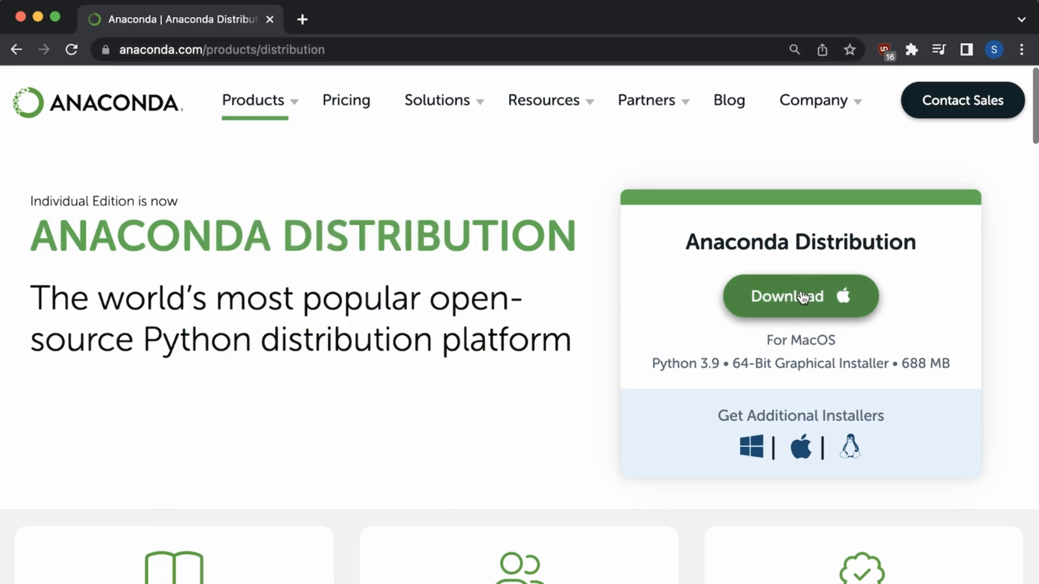
pyautogui.moveTo(751, 452)
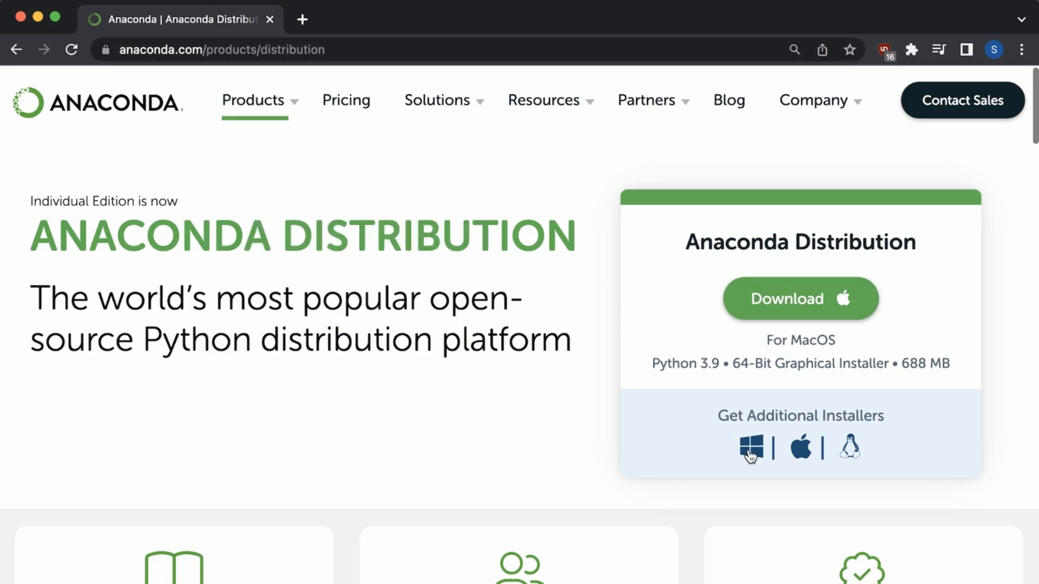
pyautogui.moveTo(799, 446)
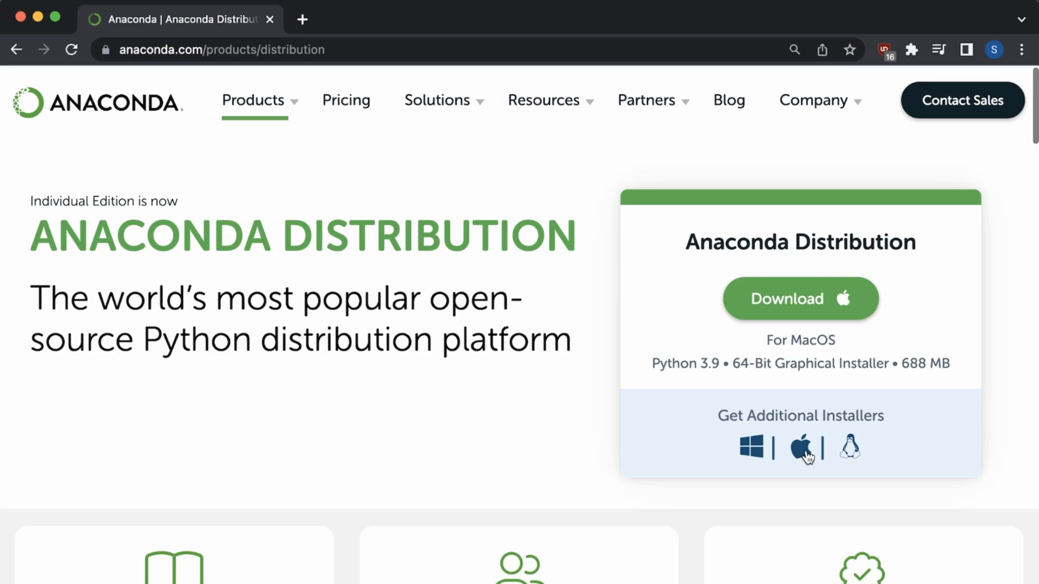
pyautogui.moveTo(787, 304)
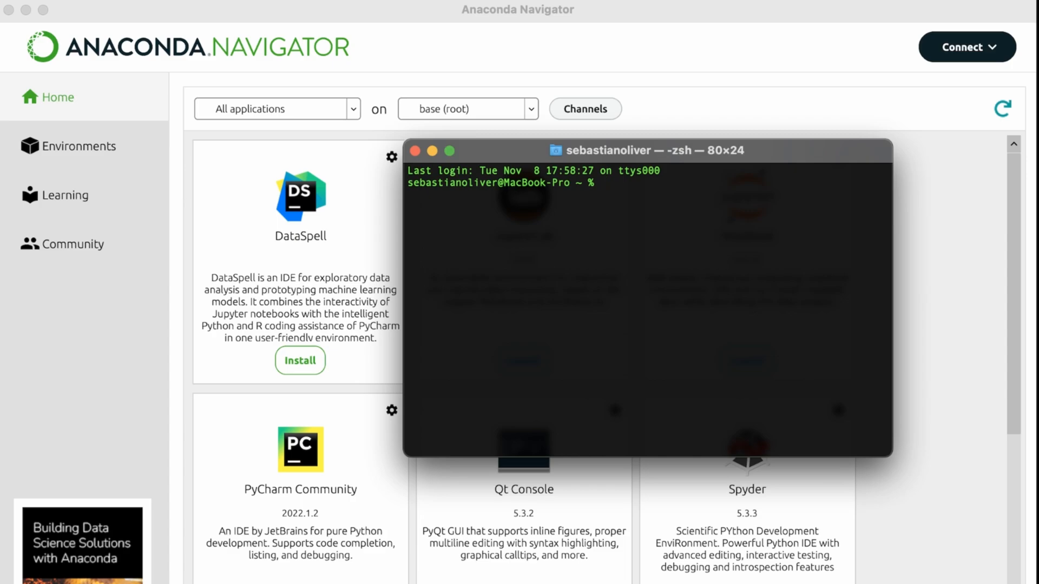
pyautogui.write('conda')
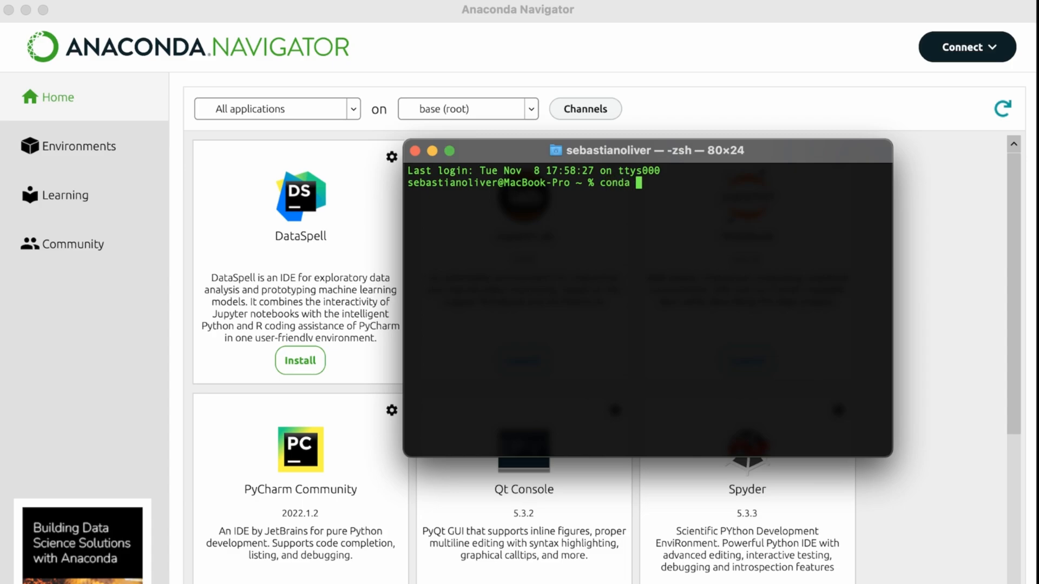
pyautogui.write('create')
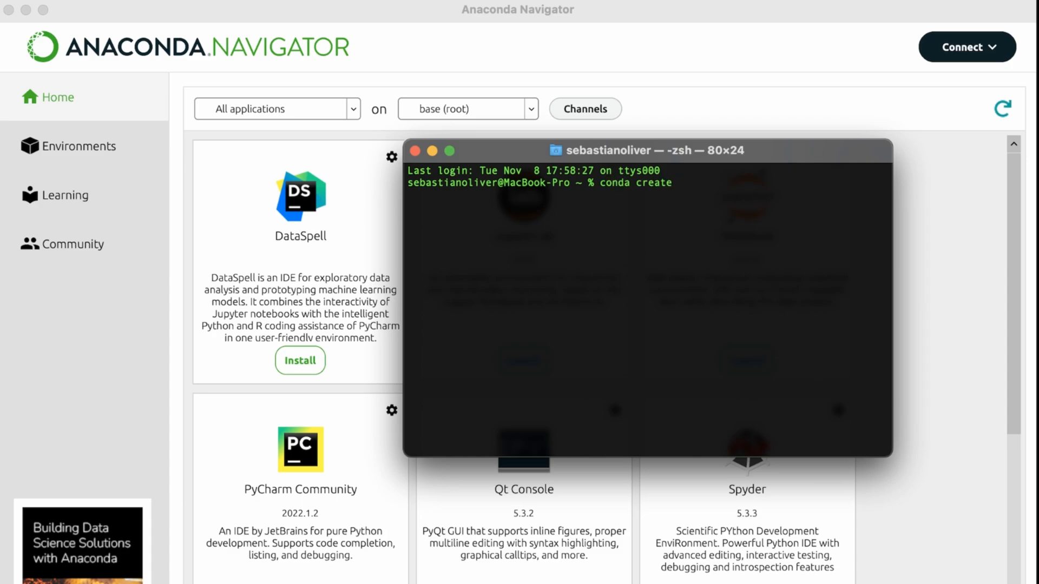
pyautogui.write('--name')
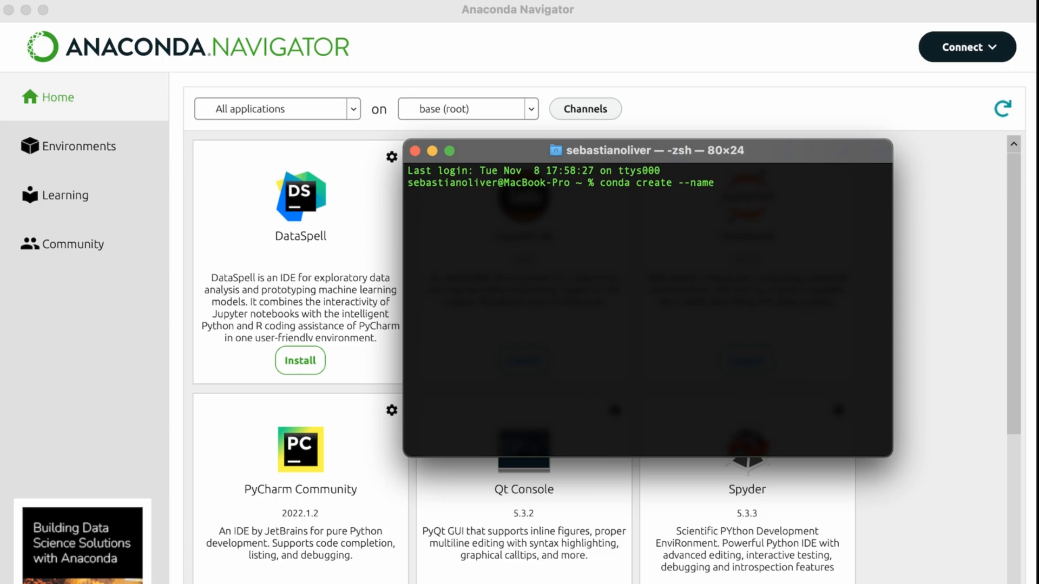
pyautogui.write('o')
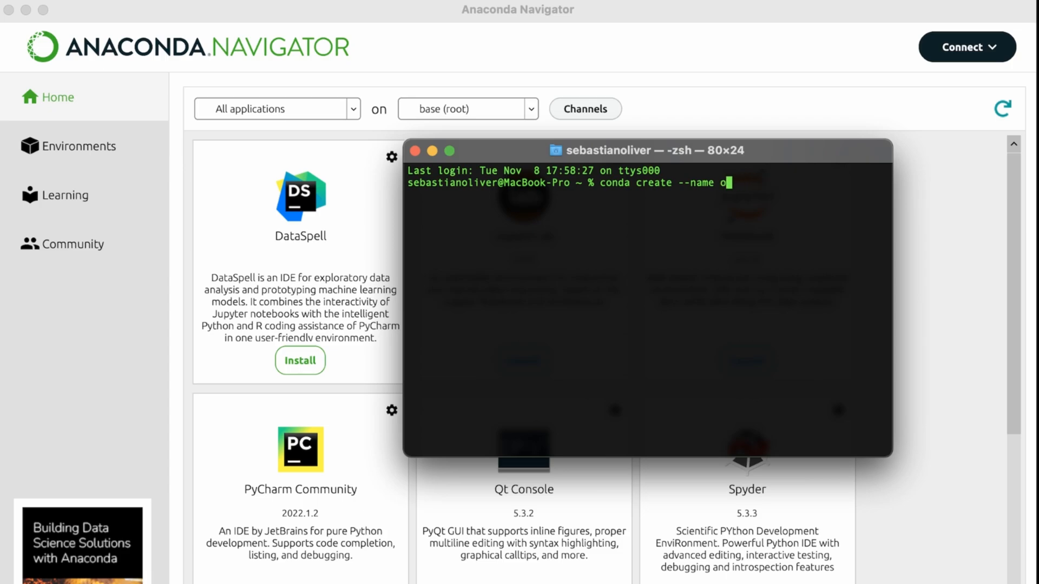
pyautogui.write('tes')
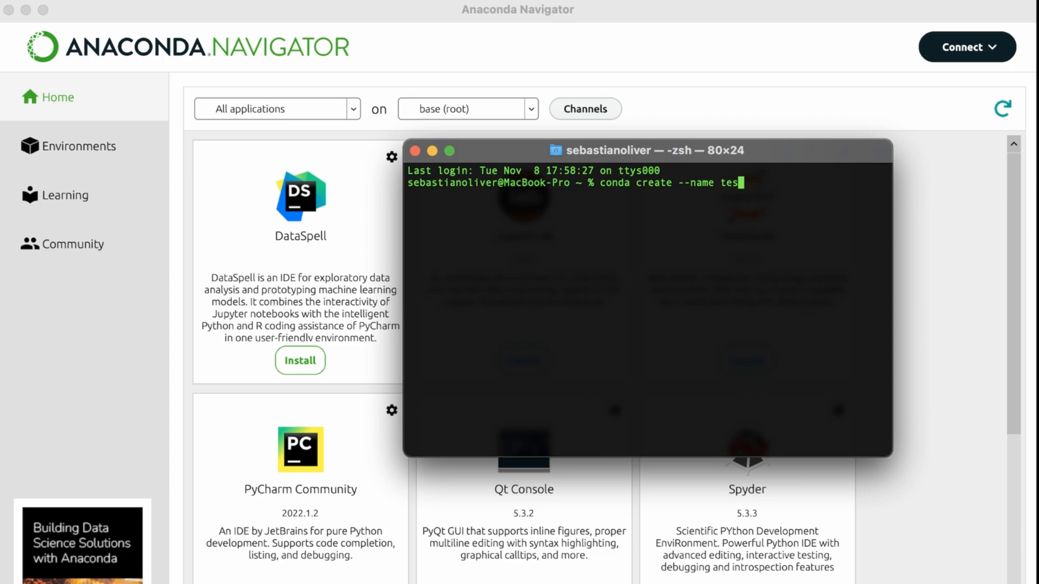
pyautogui.write('tenv')
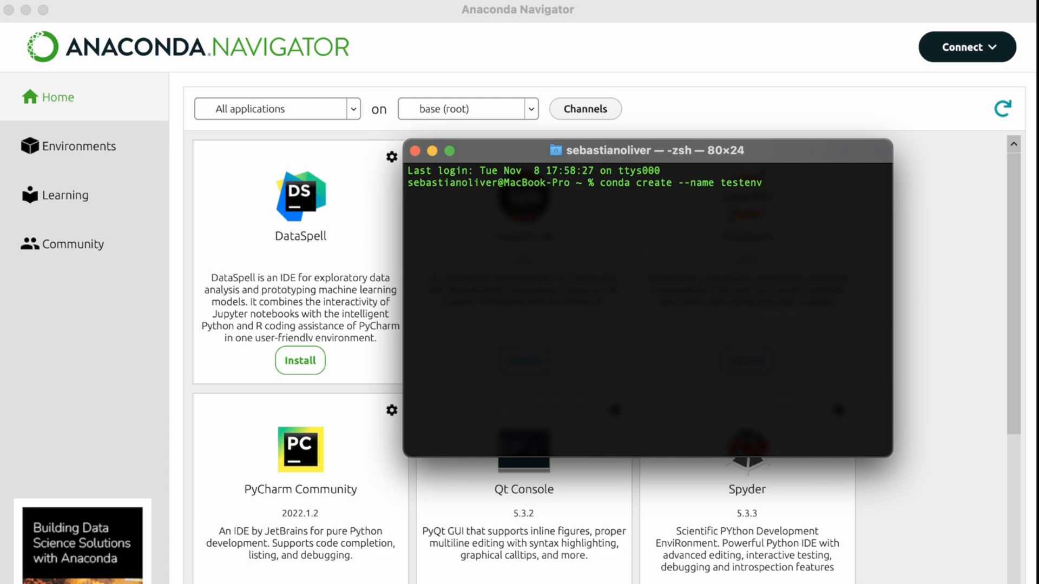
pyautogui.press('Return')
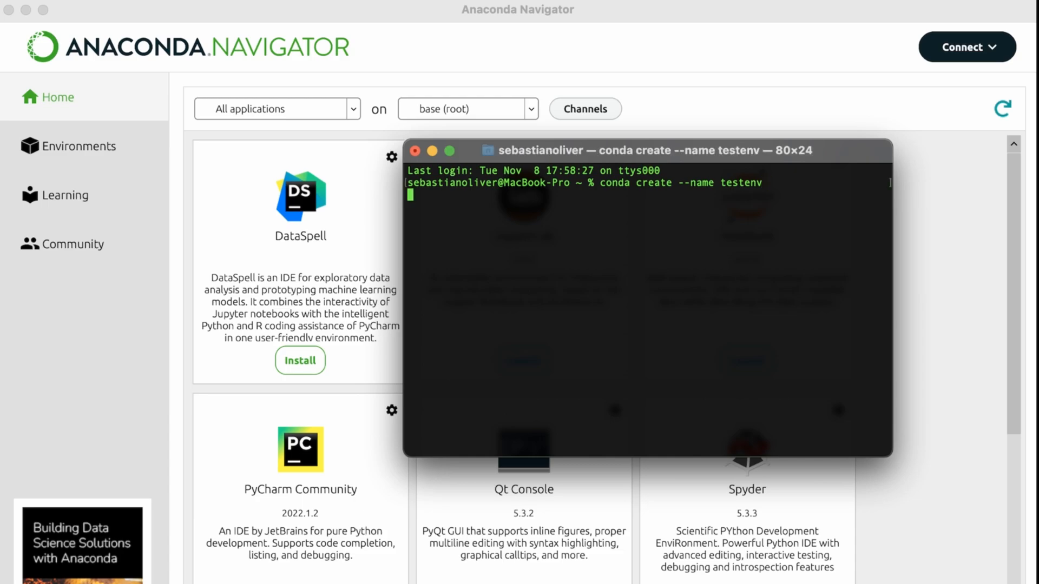
pyautogui.press('Return')
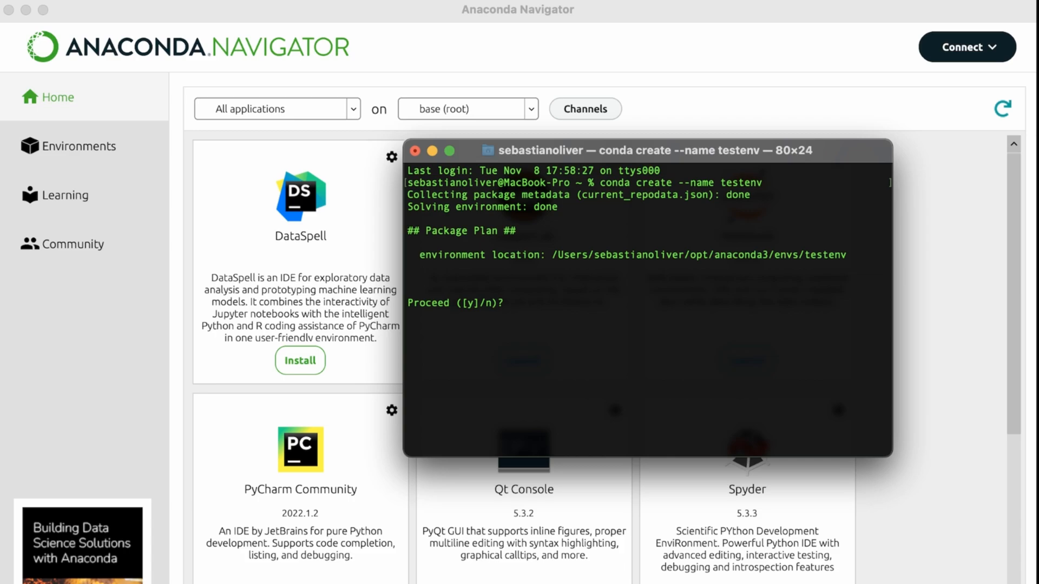
pyautogui.write('y')
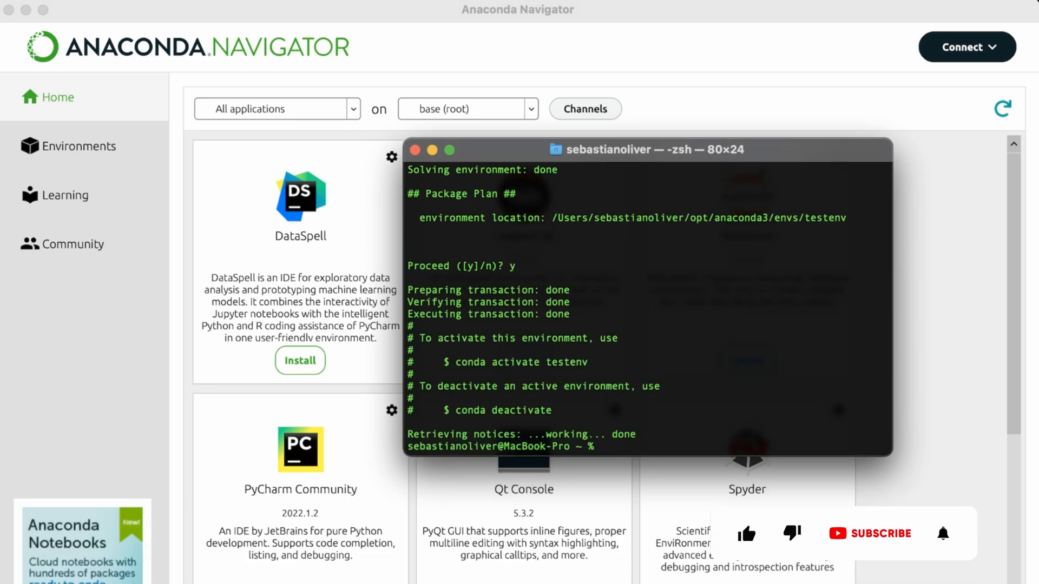
pyautogui.click(746, 533)
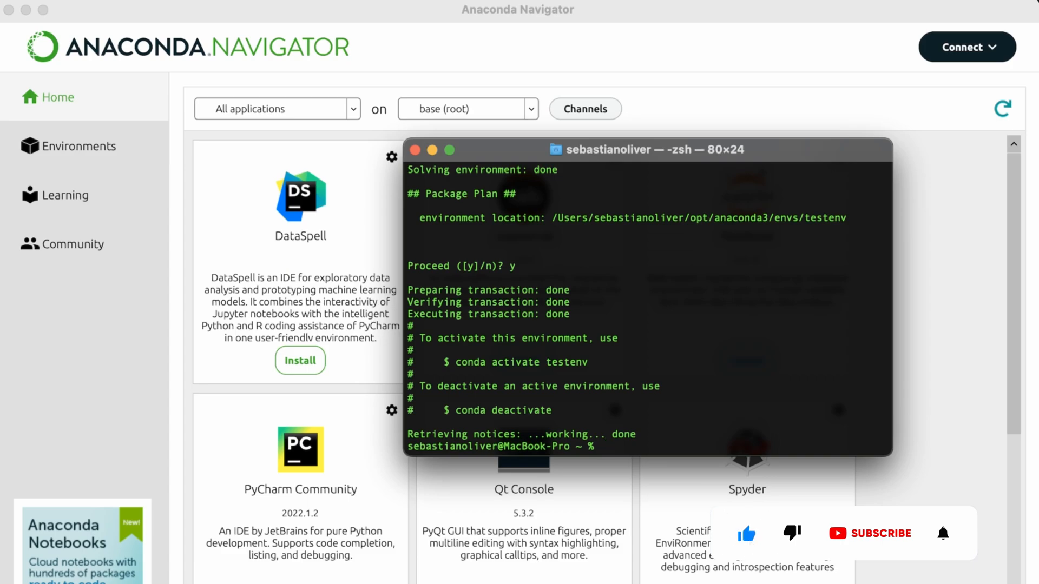
pyautogui.click(943, 534)
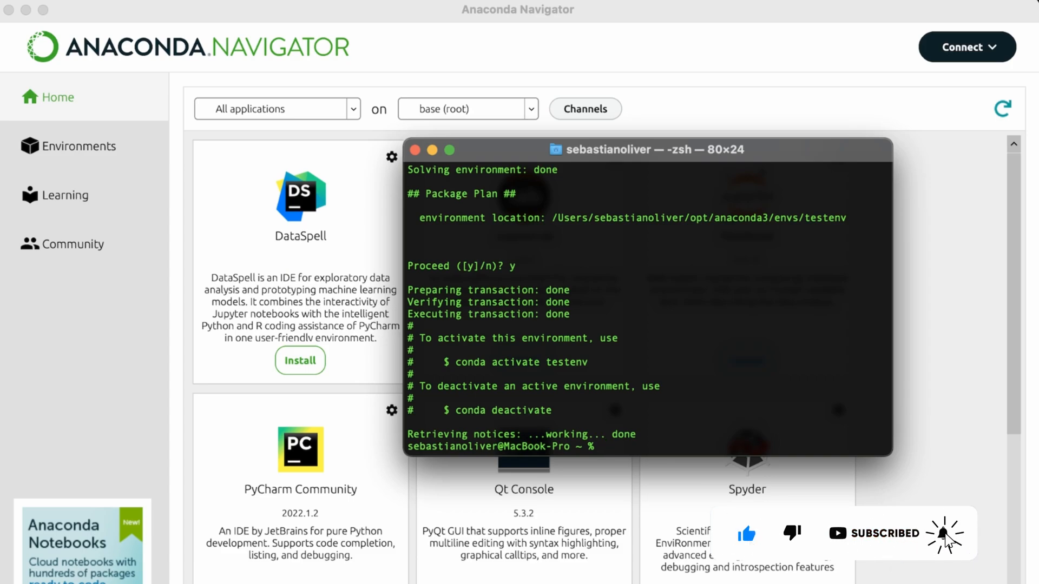
# Step: Run 'conda activate testenv' so the prompt shows (testenv)
pyautogui.write('conda activate t')
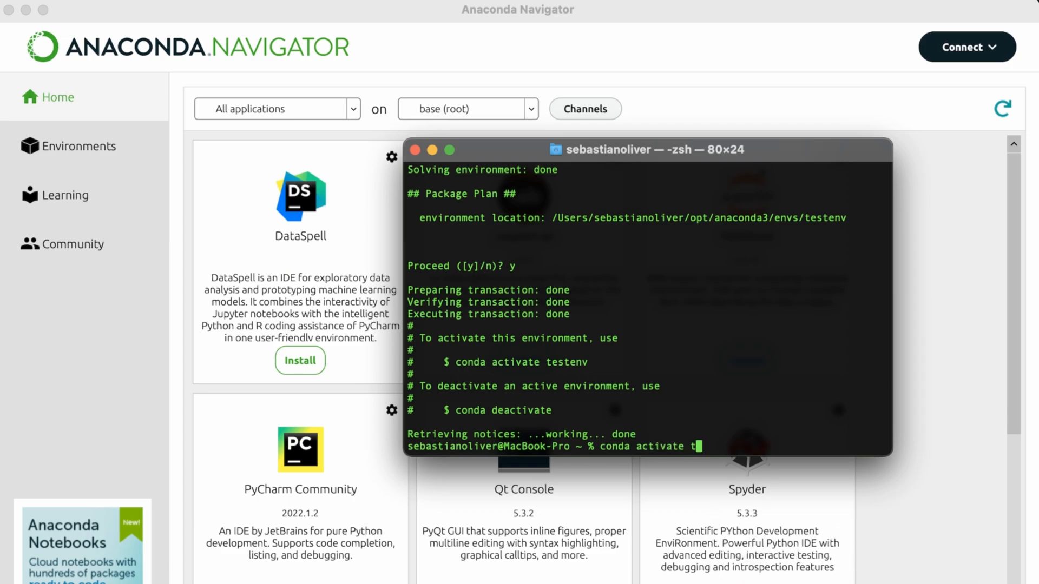
pyautogui.write('estenv')
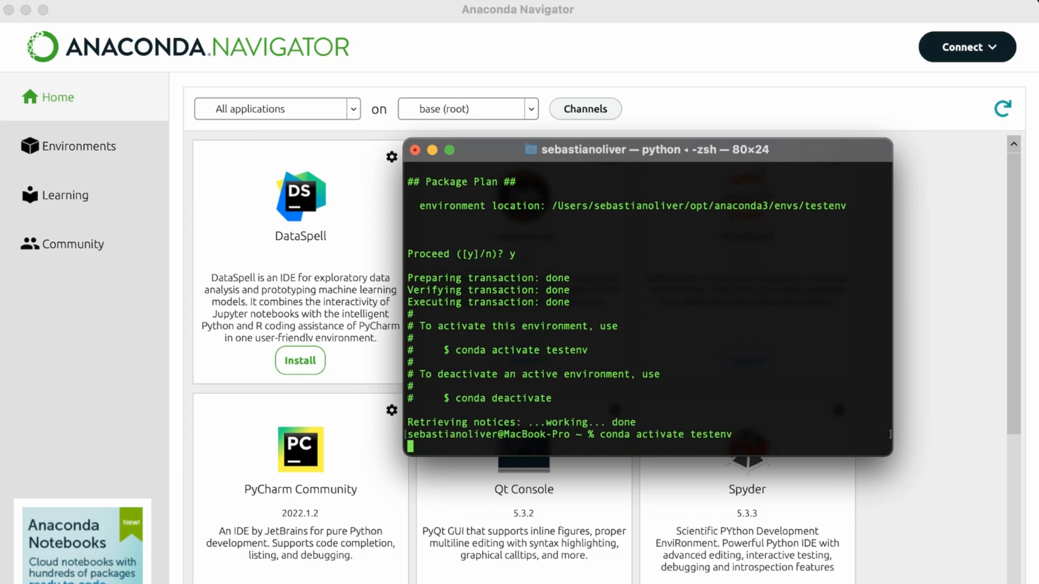
pyautogui.press('Return')
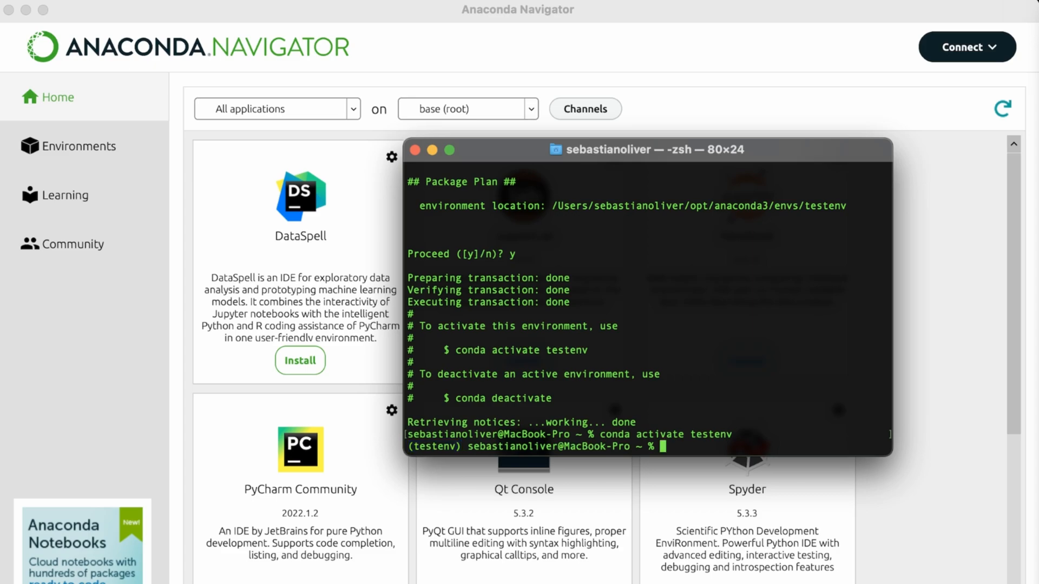
# Step: Install TensorFlow from conda-forge into testenv, confirming the install with y
pyautogui.write('c')
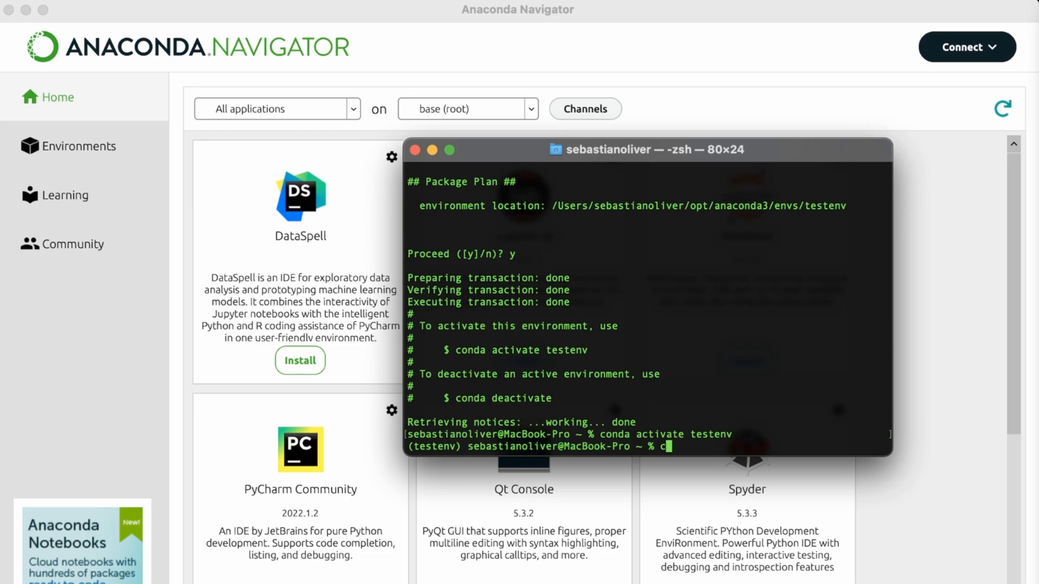
pyautogui.write('onda install -c c')
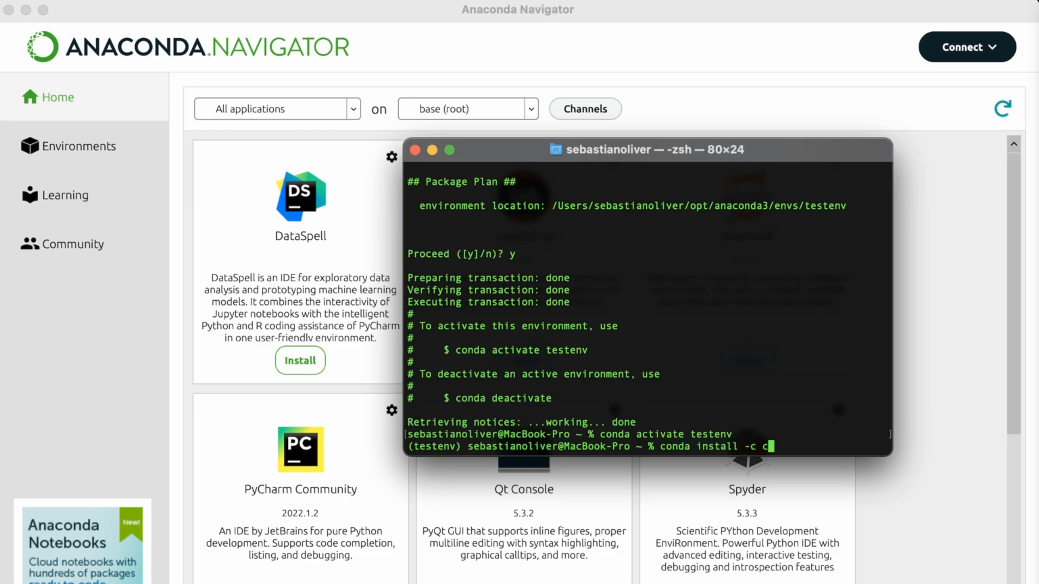
pyautogui.write('onda-forge')
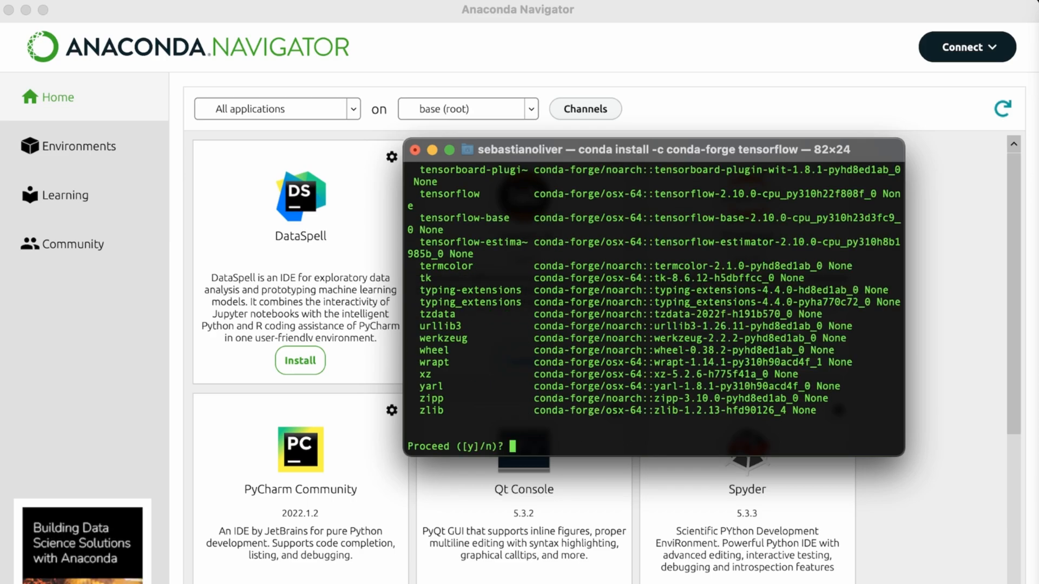
pyautogui.write('y')
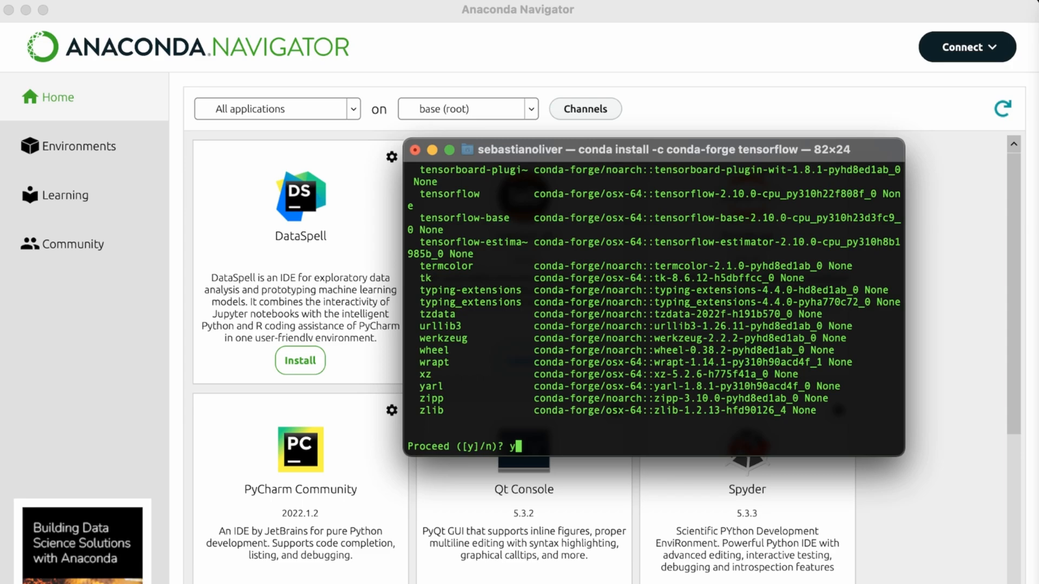
pyautogui.press('Return')
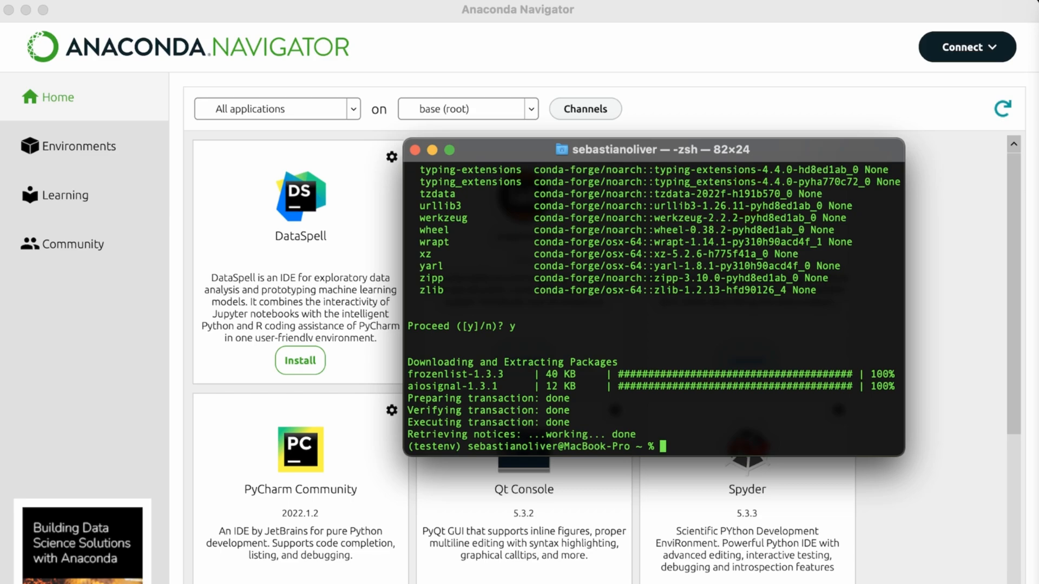
# Step: Run 'conda install -c anaconda ipykernel' in testenv and confirm with y
pyautogui.write('conda install -')
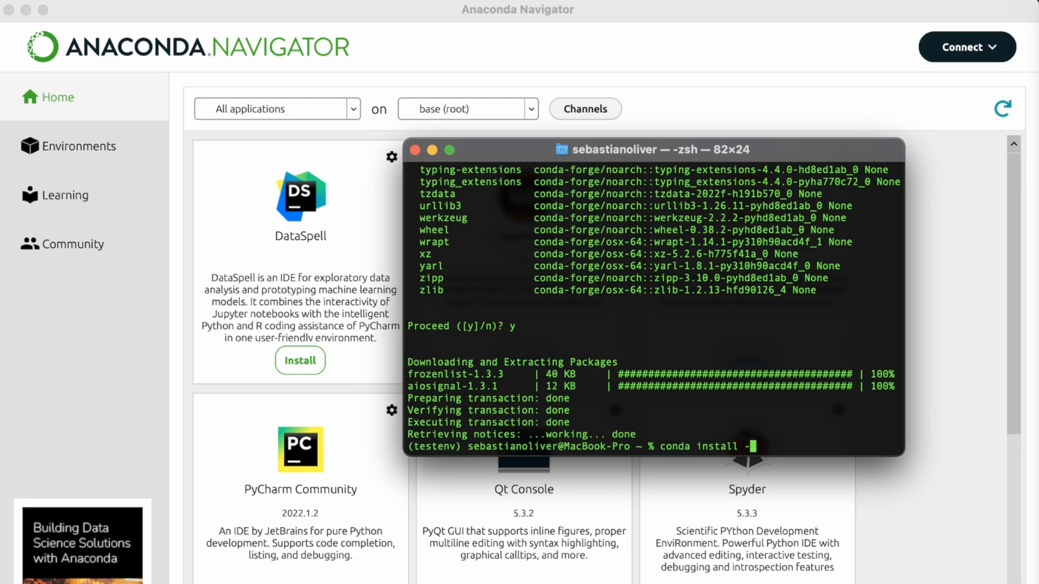
pyautogui.write('-c anaconda')
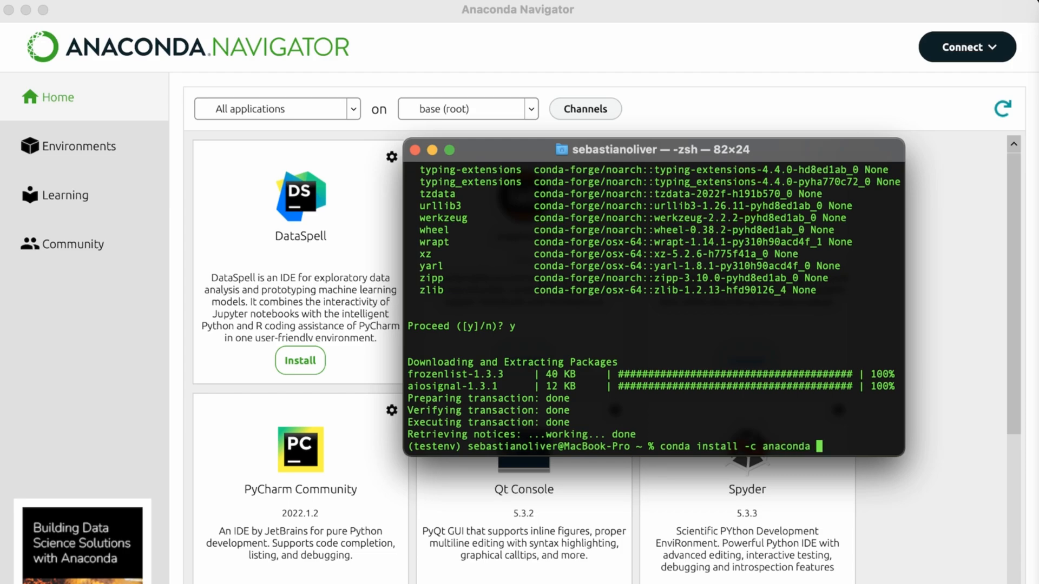
pyautogui.write('ipykernel')
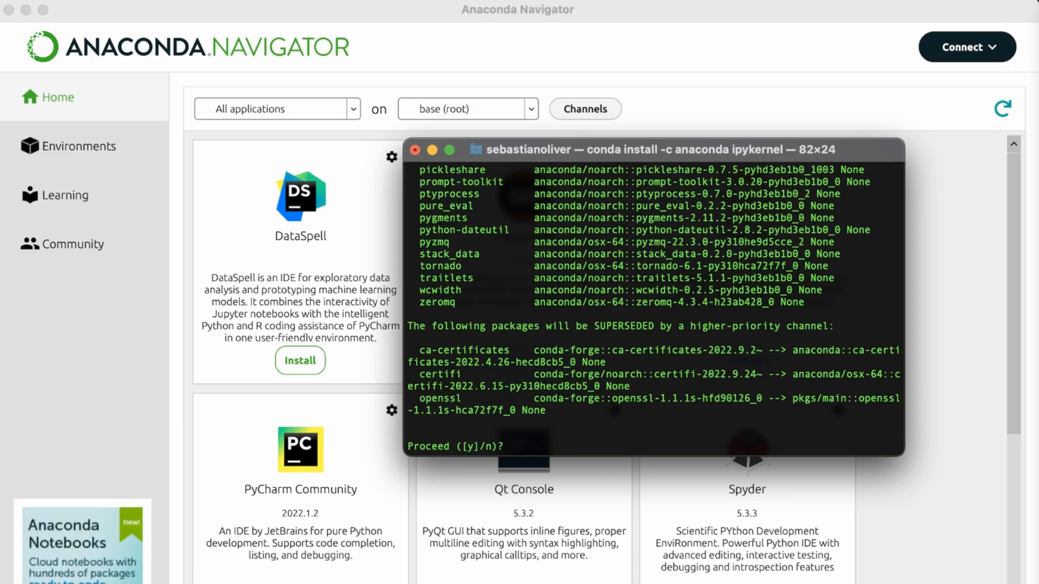
pyautogui.write('y')
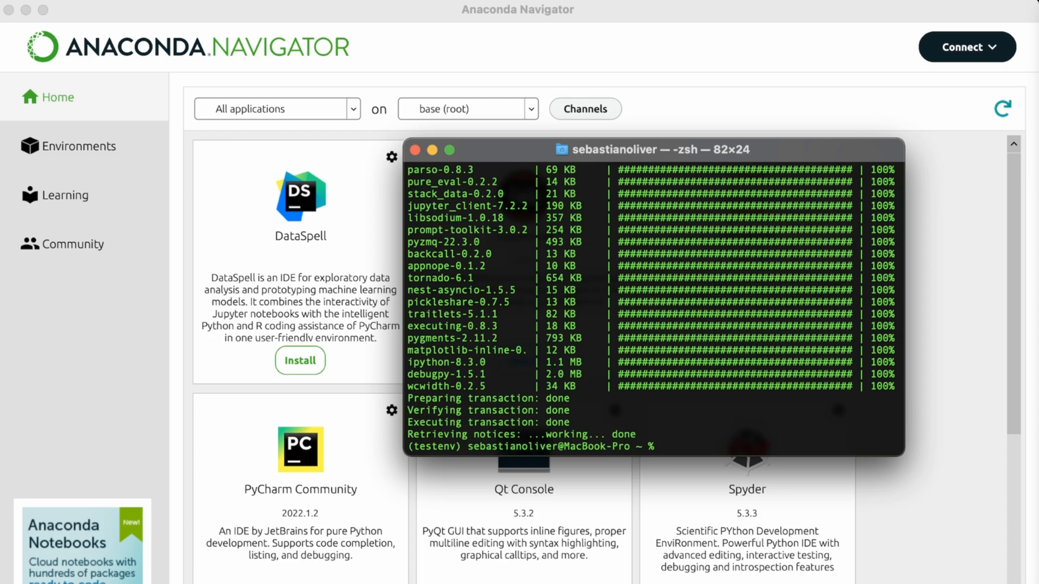
pyautogui.write('python -')
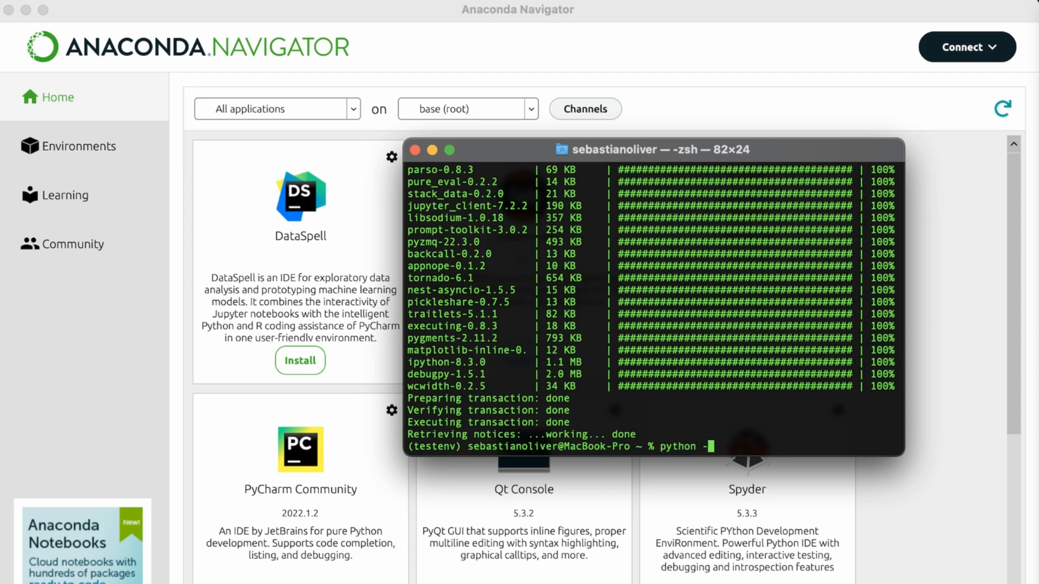
# Step: Run 'python -m ipykernel install --user --name=testenv' to add the kernel
pyautogui.write('m ipy')
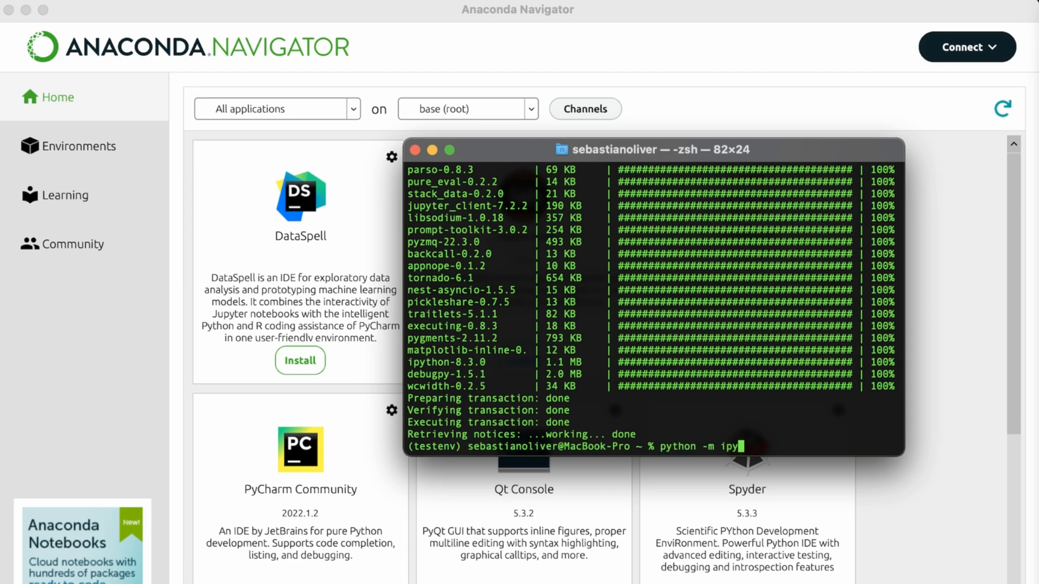
pyautogui.write('kernel install --user --name=')
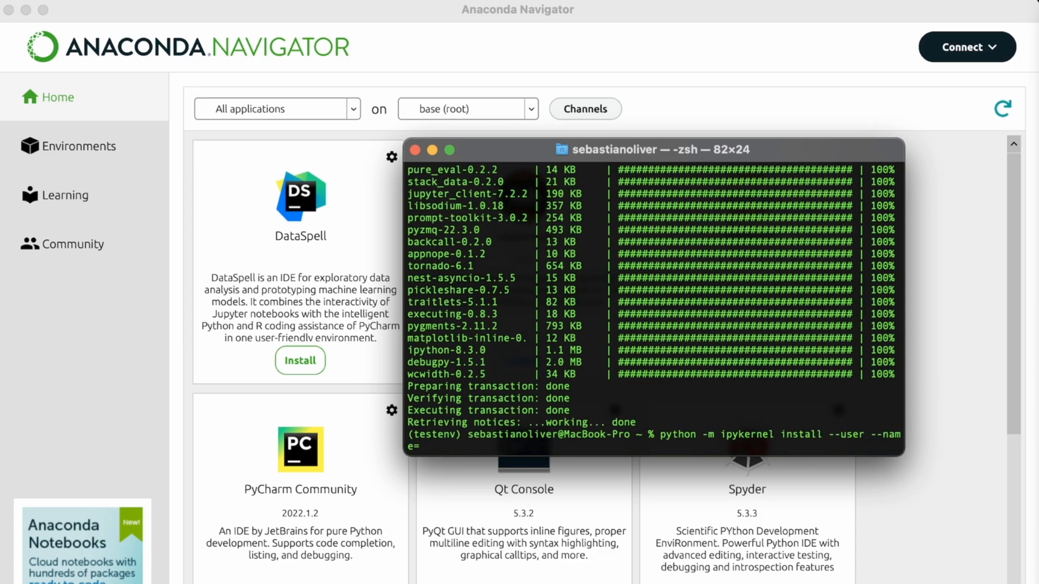
pyautogui.write('t')
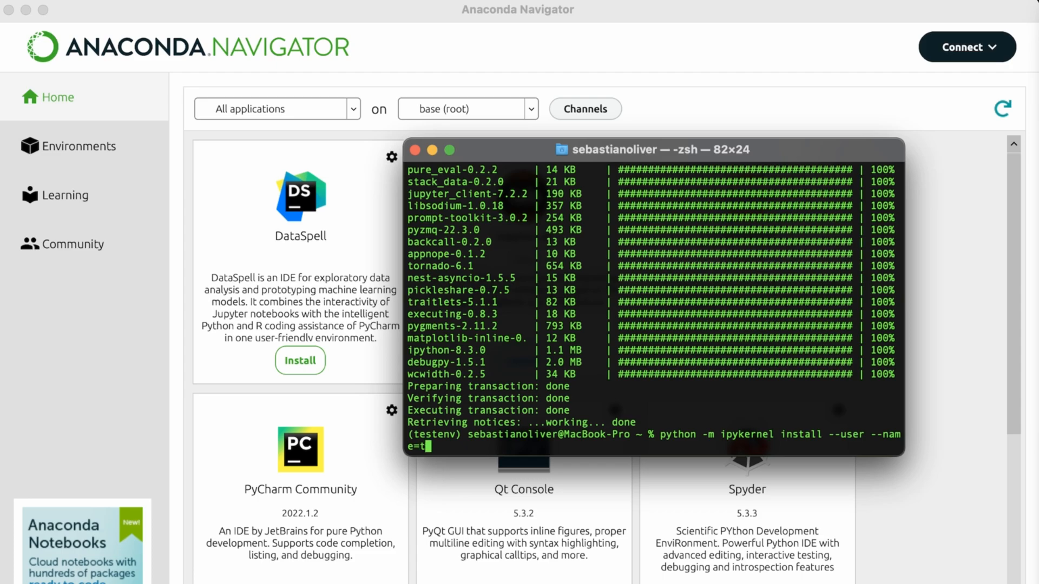
pyautogui.write('estenv')
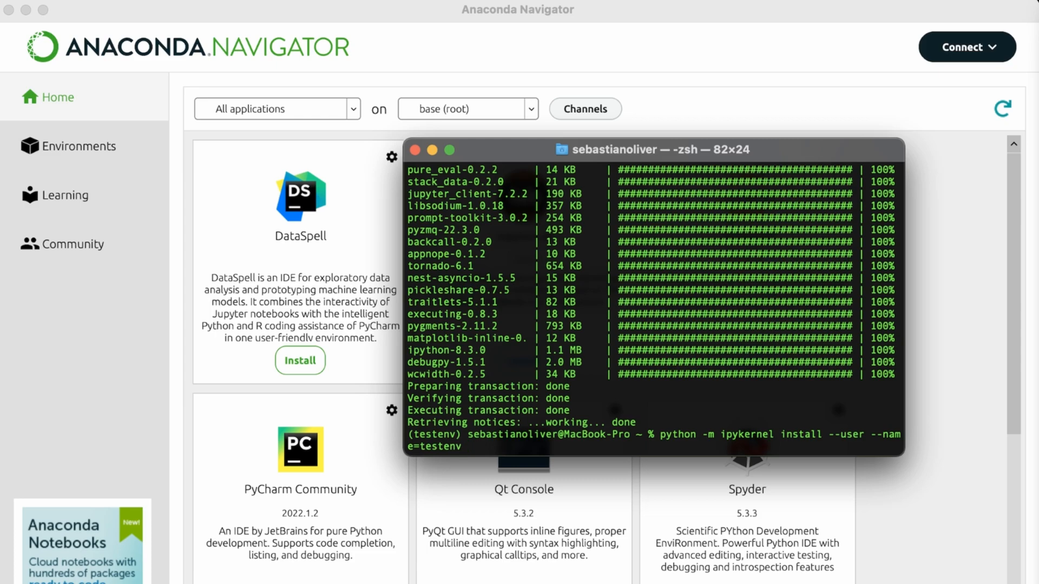
pyautogui.press('Return')
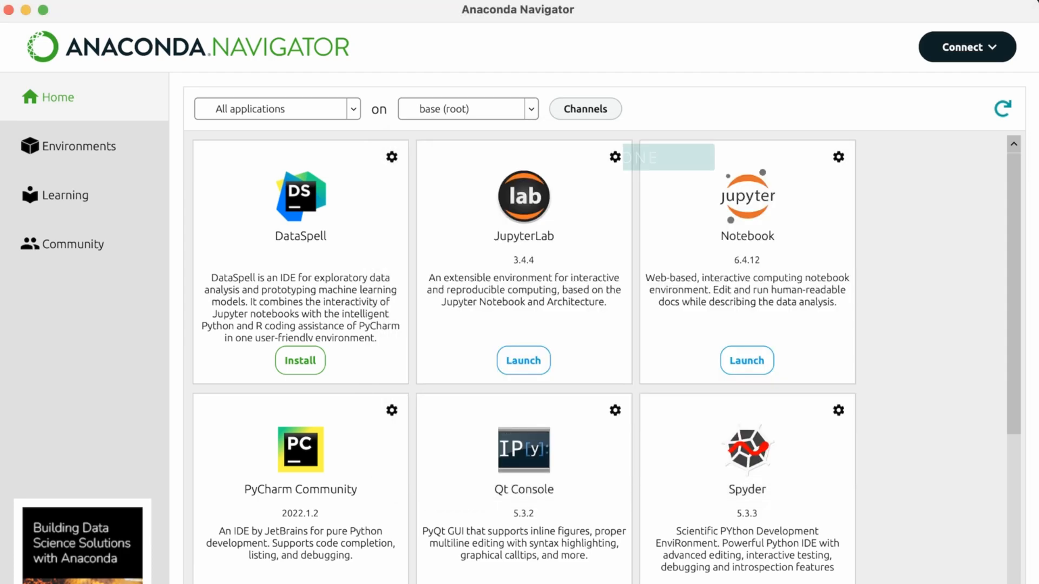
pyautogui.moveTo(747, 157)
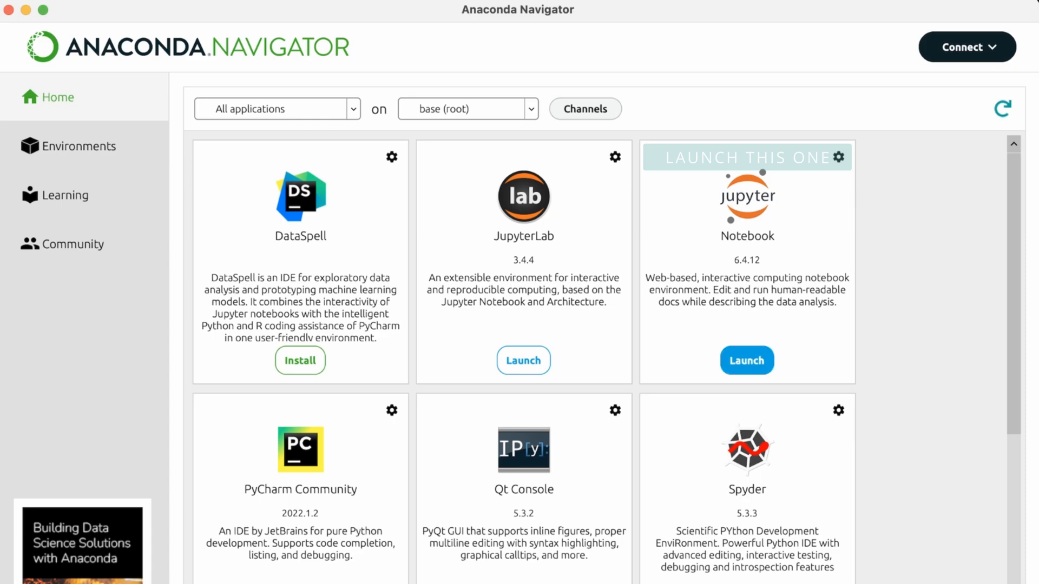
# Step: Launch Jupyter Notebook from its tile on the Navigator Home page
pyautogui.click(746, 359)
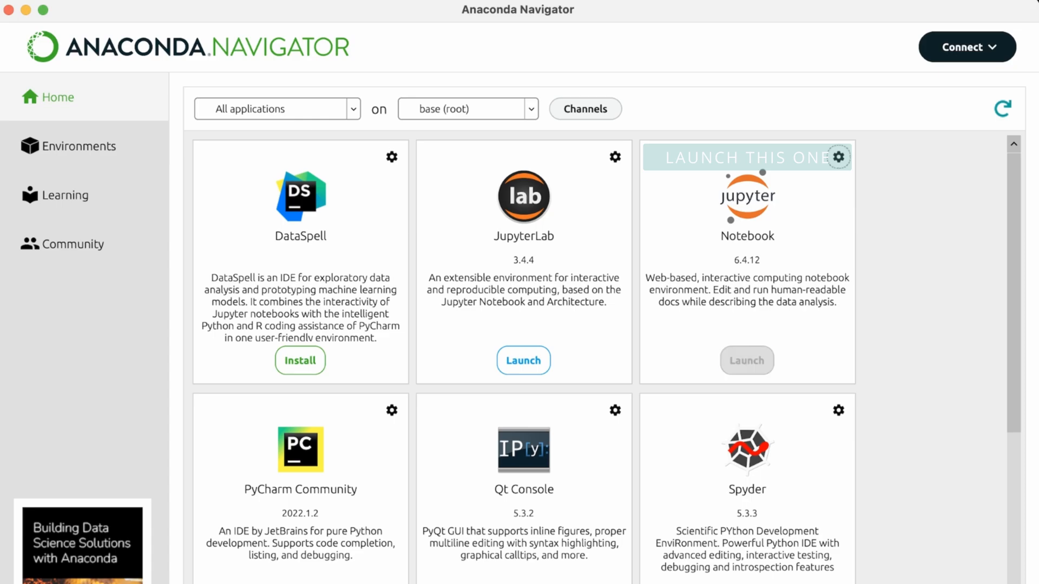
pyautogui.click(746, 360)
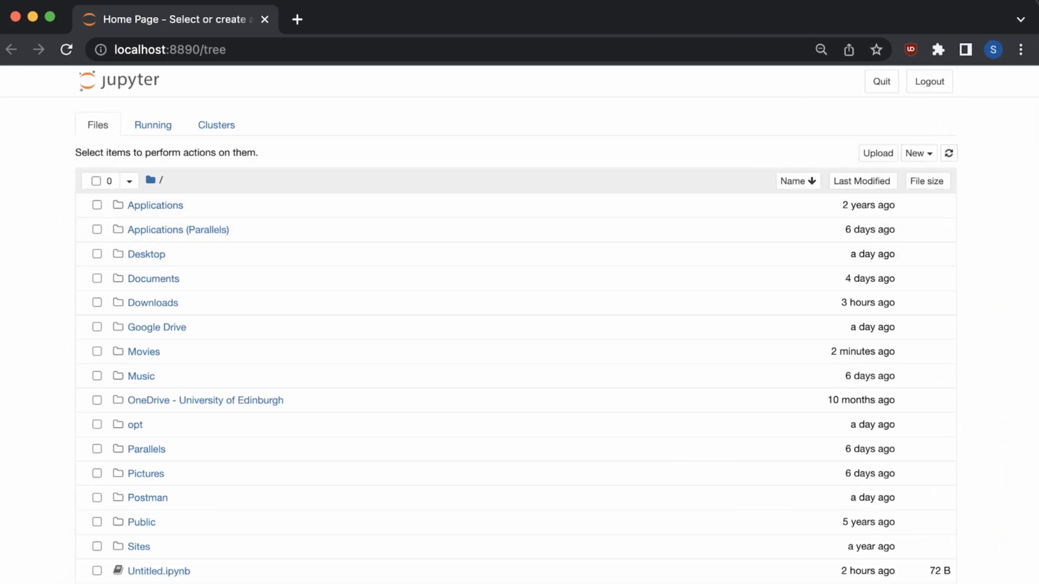
# Step: Browse to Desktop > Codeseb > Jupyter Notebooks and create a testenv-kernel notebook
pyautogui.click(918, 153)
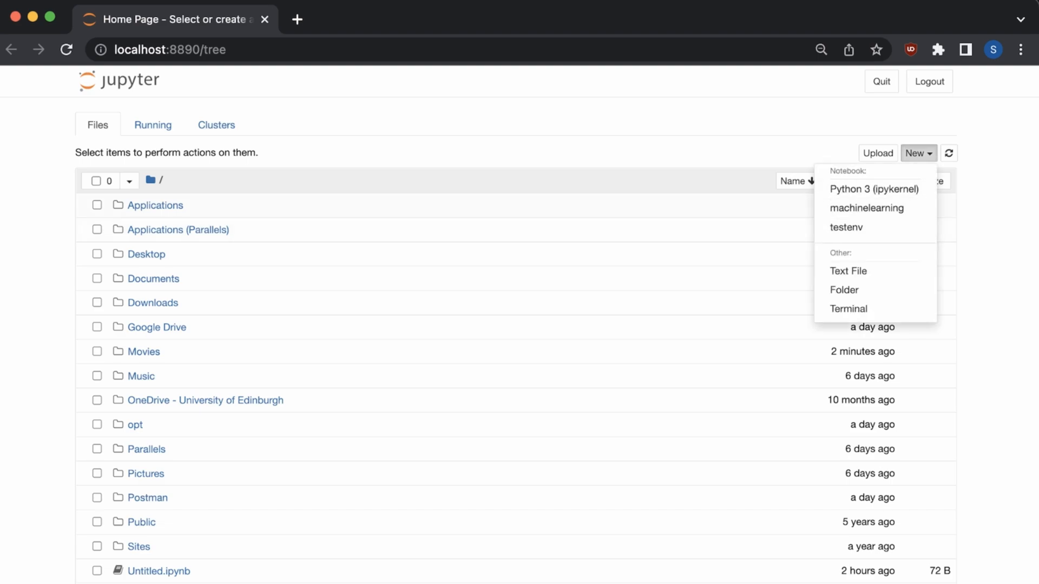
pyautogui.click(145, 254)
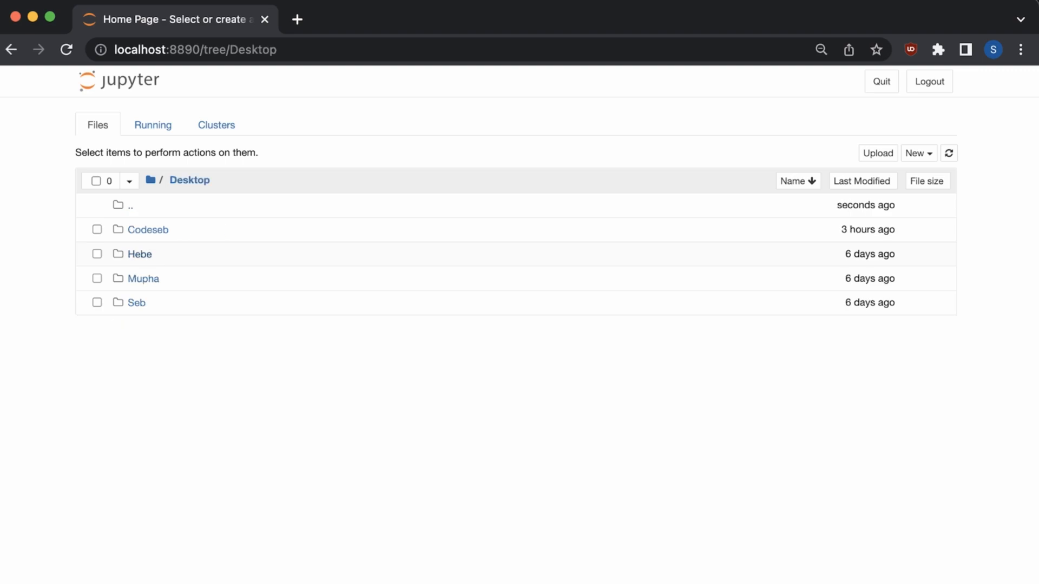
pyautogui.click(148, 230)
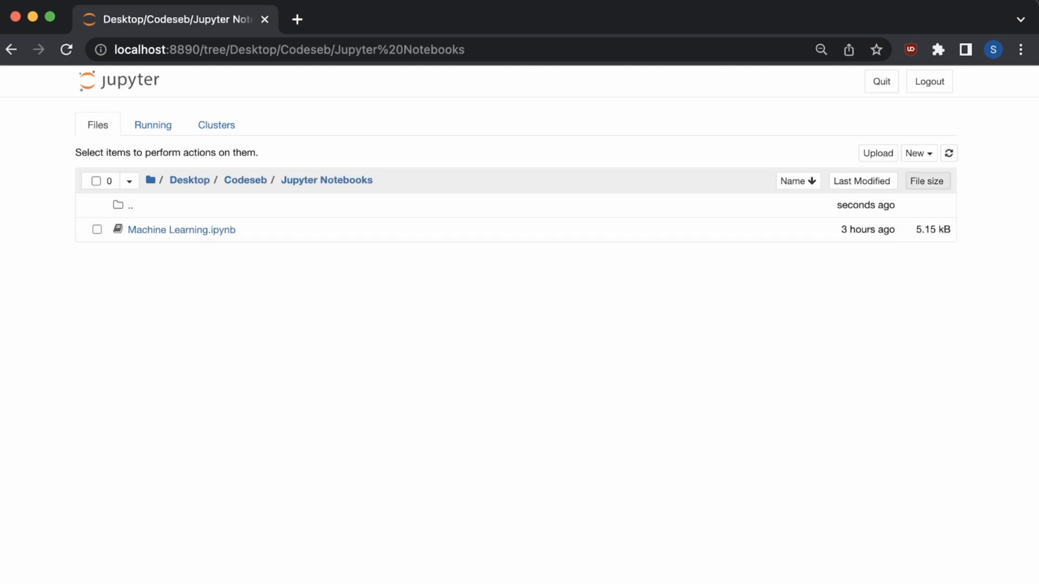
pyautogui.click(917, 153)
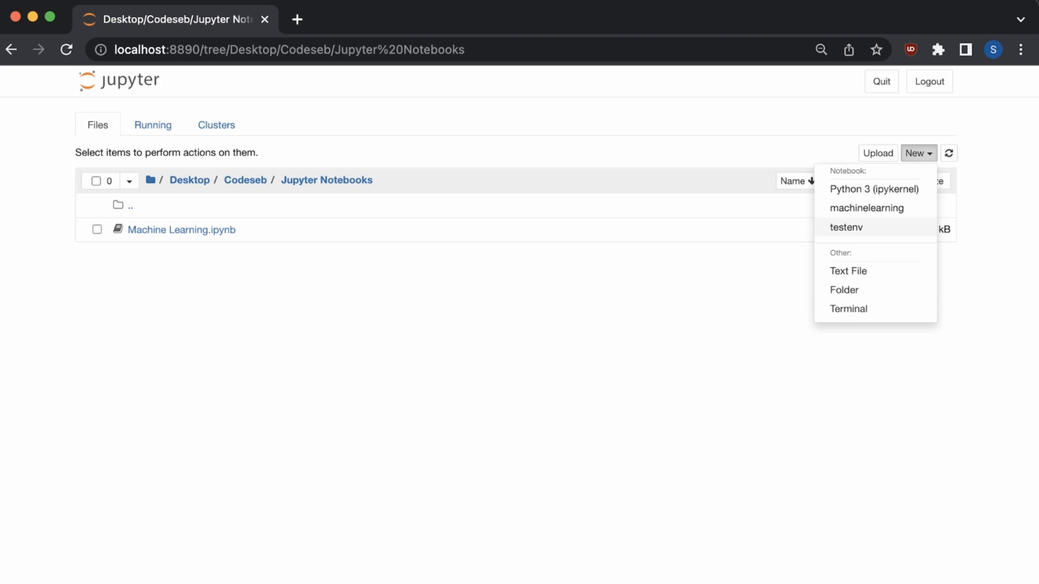
pyautogui.click(846, 228)
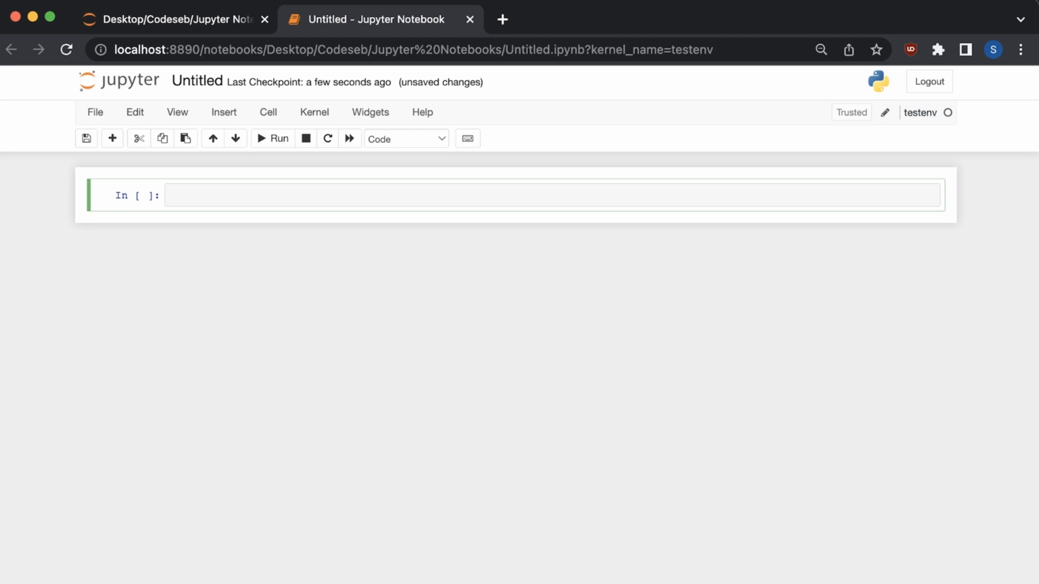
# Step: Enter 'import tensorflow as tf' and 'import keras as keras' in the cell and run it
pyautogui.write('import')
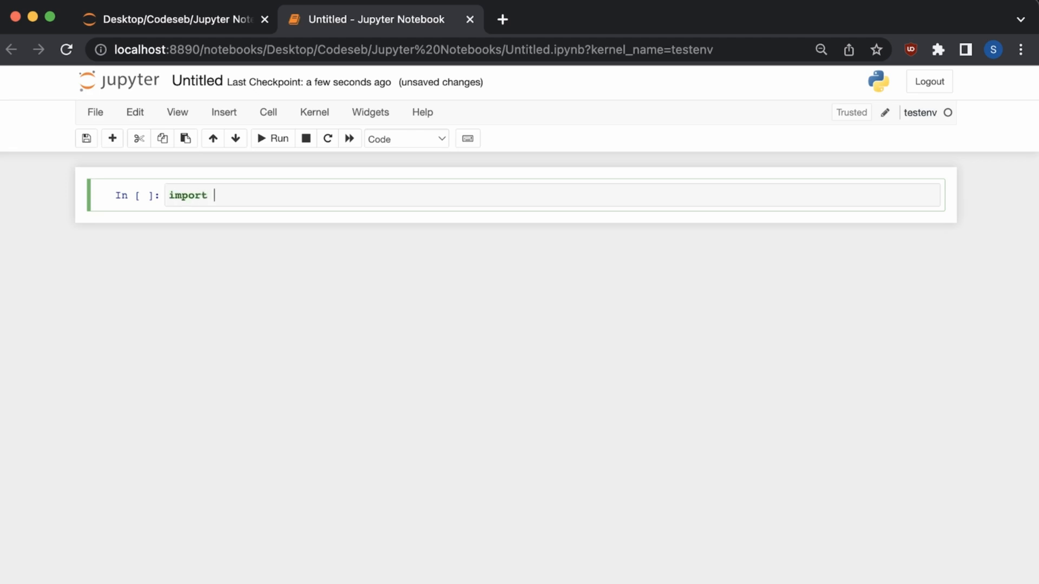
pyautogui.write('tensorflow as tf')
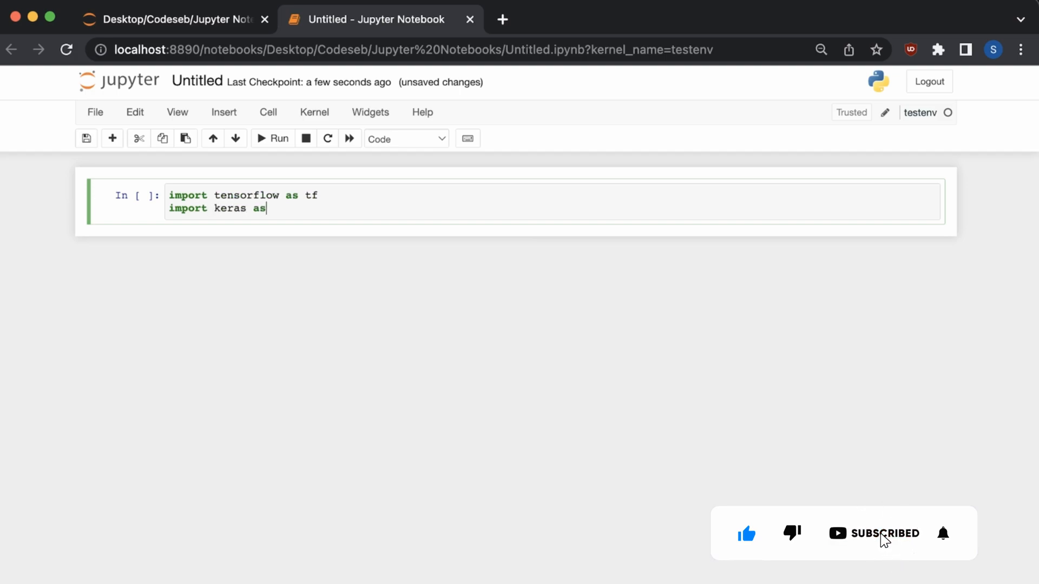
pyautogui.write('keras')
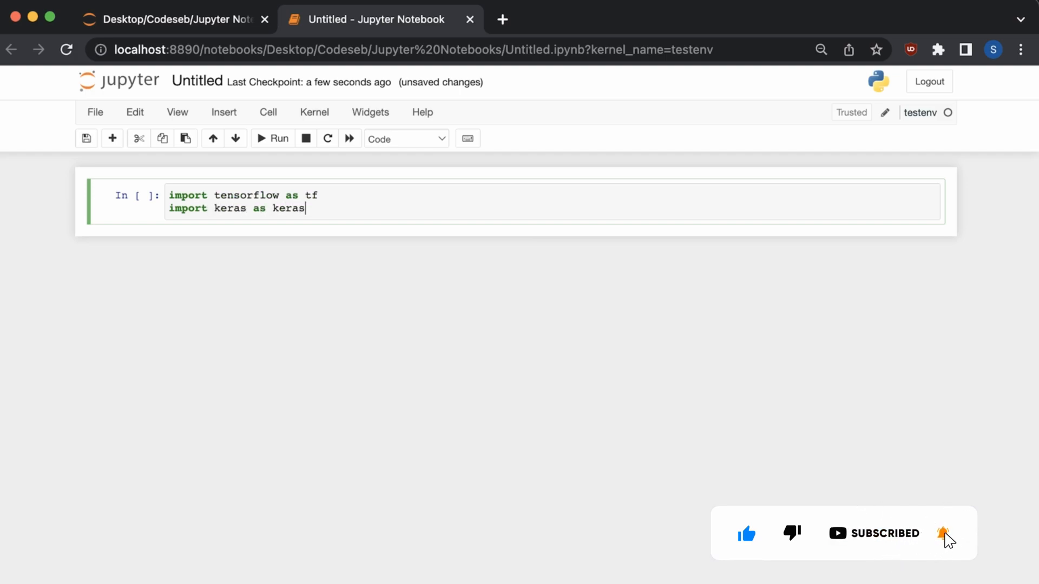
pyautogui.click(272, 138)
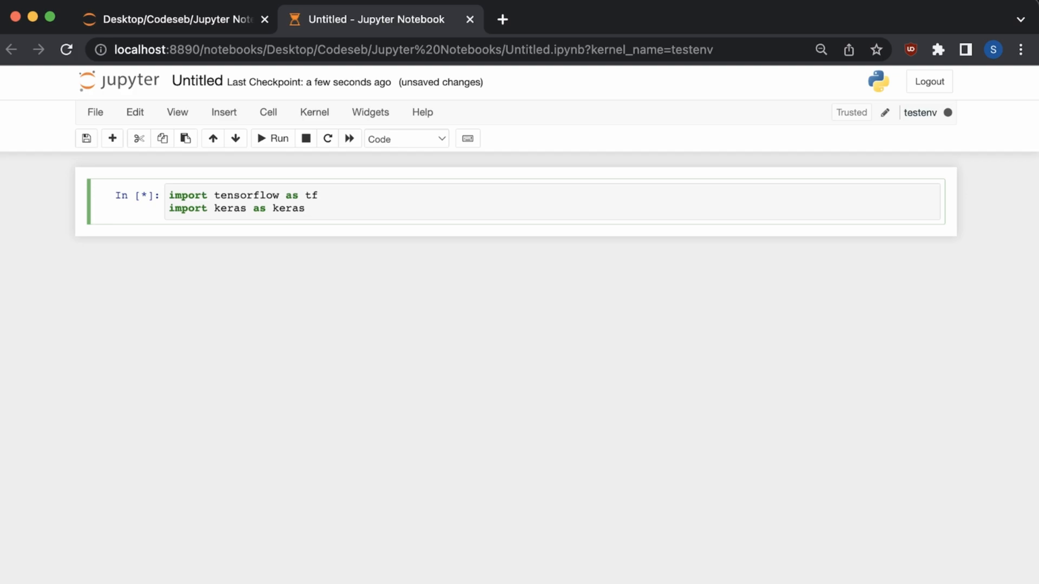
pyautogui.click(306, 207)
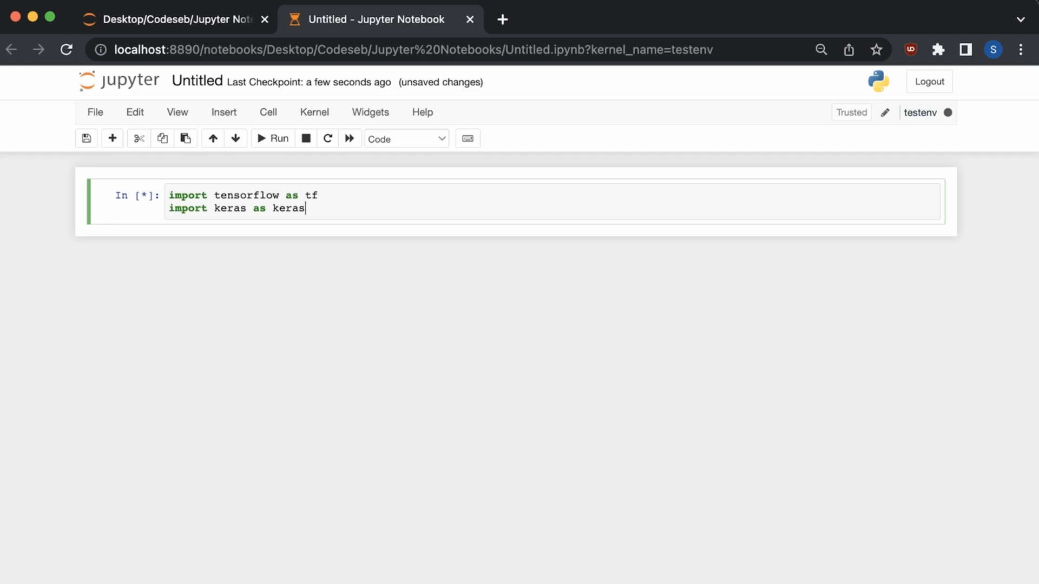